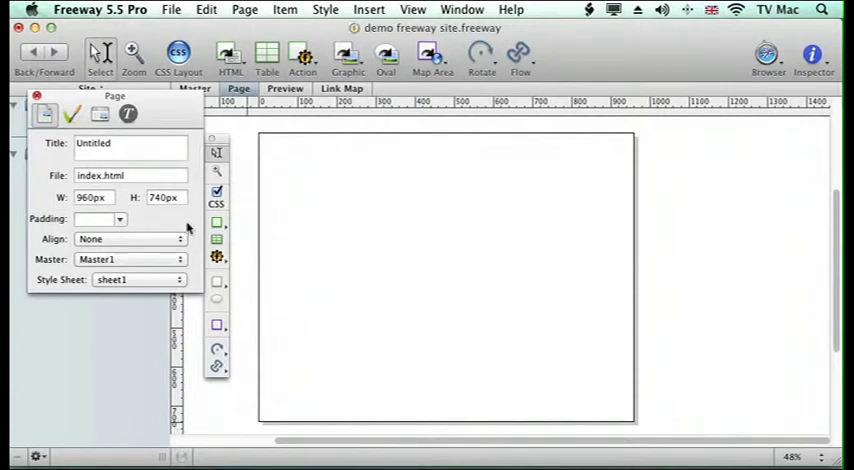
mouse_move(302, 316)
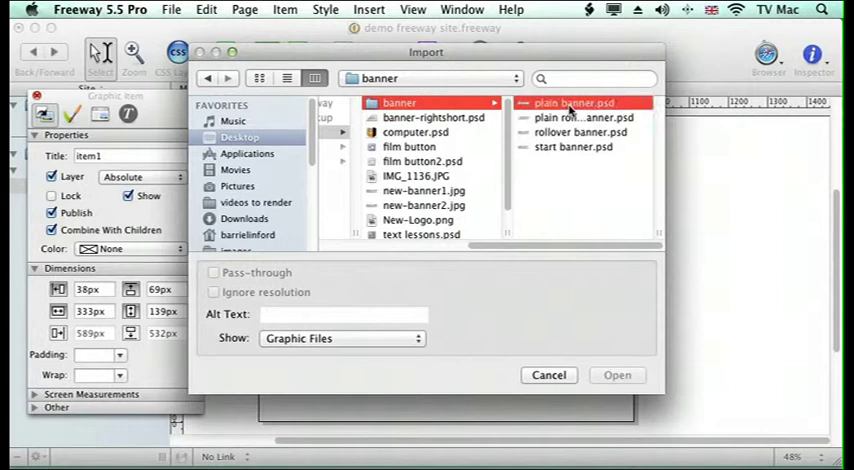
Import plain banner.psd into a graphic box across the top of the page.
click(616, 374)
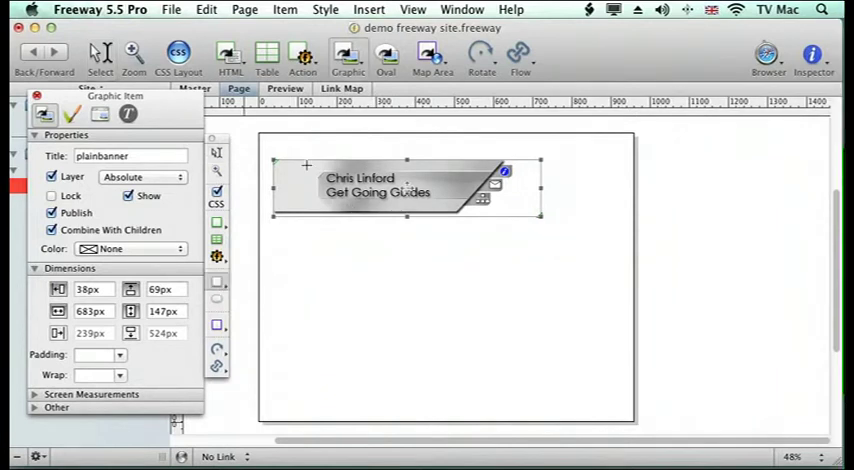
Import computer.psd into a second graphic box layered over the banner's left end.
click(310, 196)
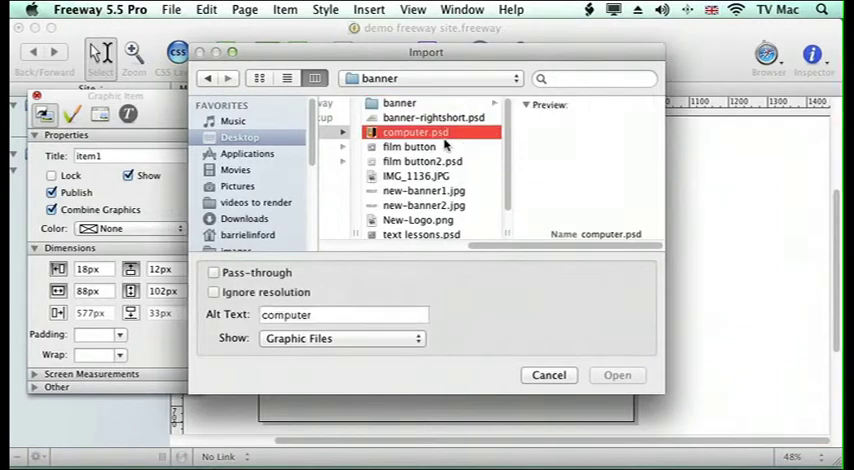
click(616, 376)
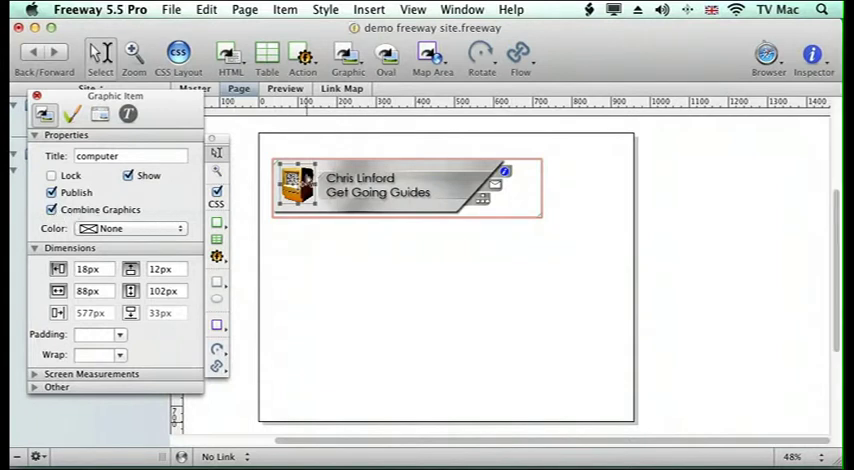
mouse_move(352, 264)
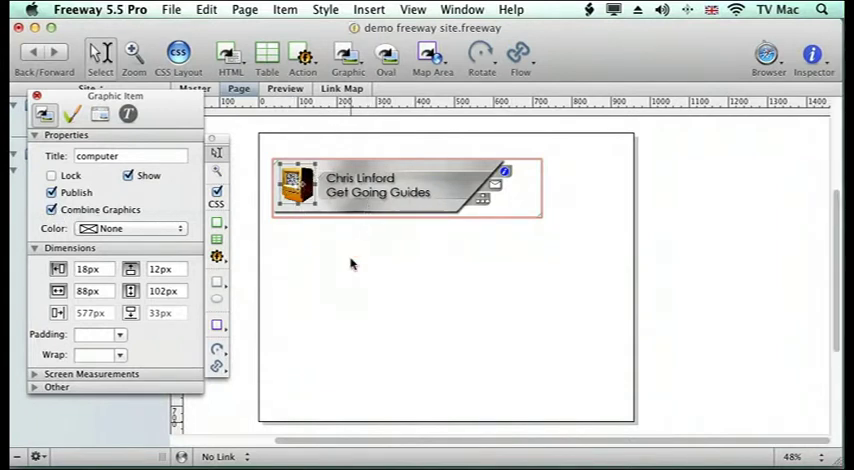
click(170, 8)
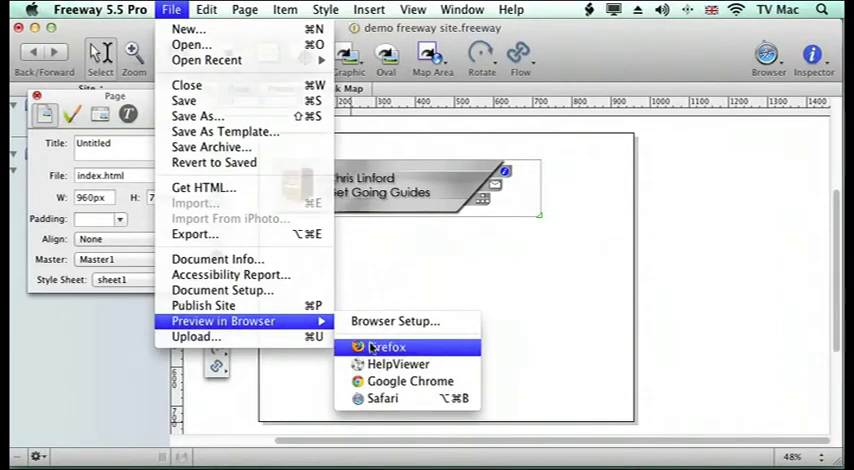
click(388, 348)
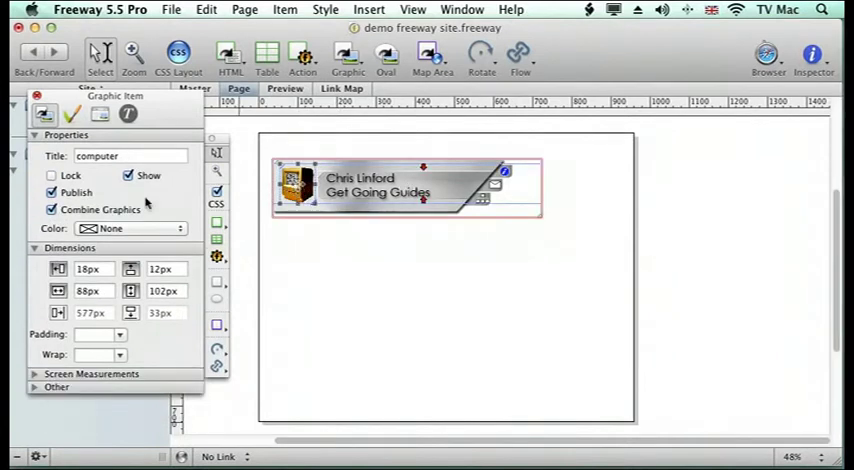
Uncheck Combine Graphics on the computer image and show the HTML Layout view.
click(52, 208)
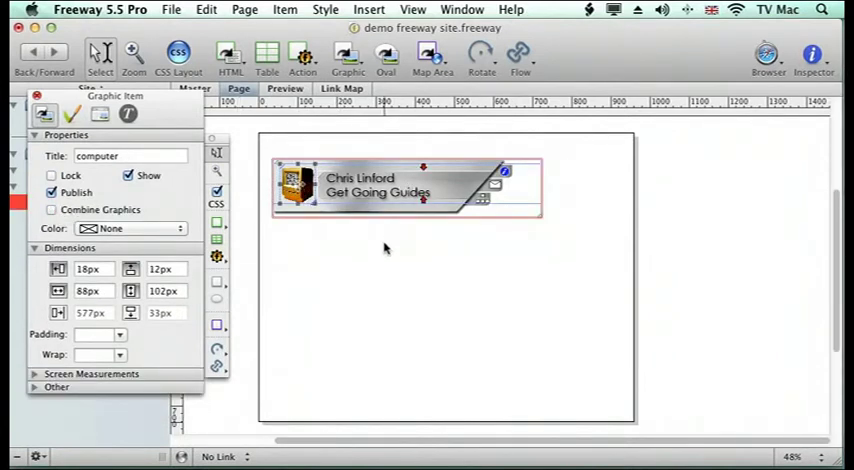
click(412, 8)
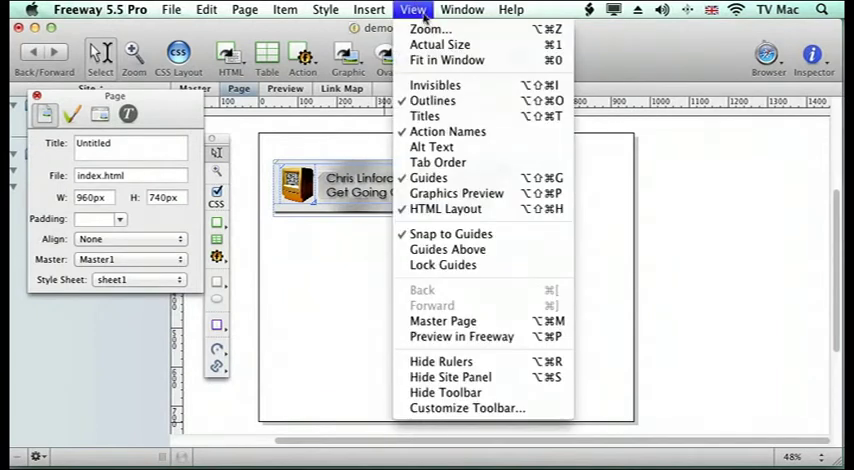
mouse_move(444, 208)
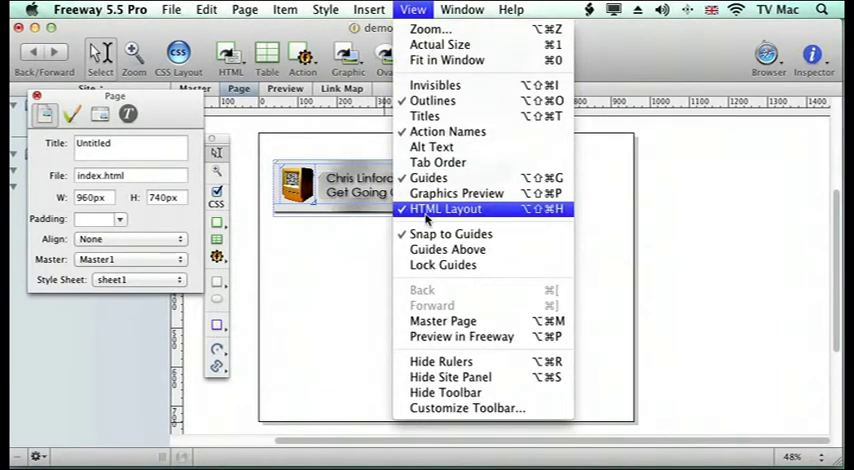
click(446, 208)
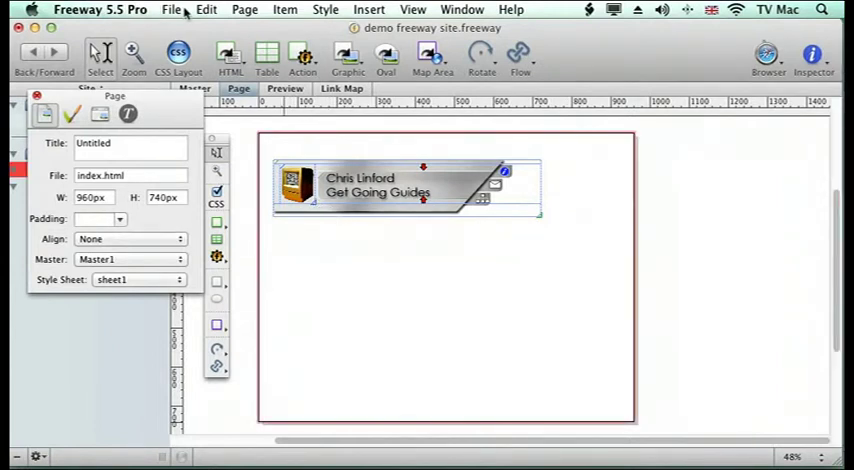
Preview the page in Firefox via Preview in Browser.
click(170, 8)
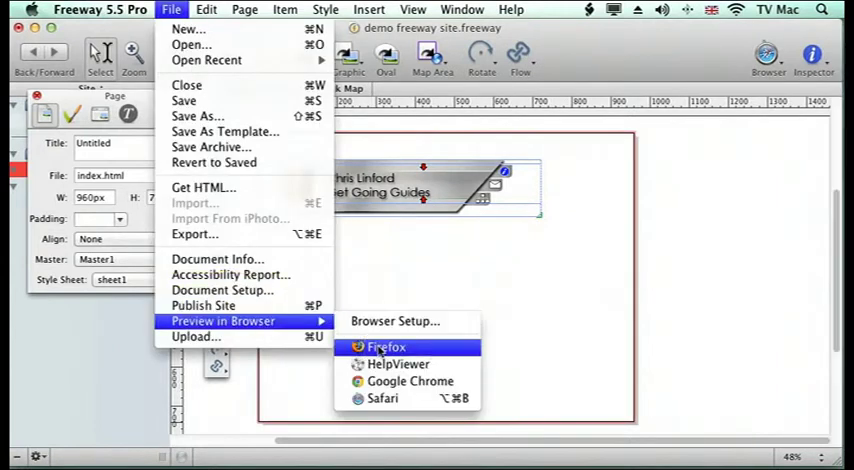
click(386, 346)
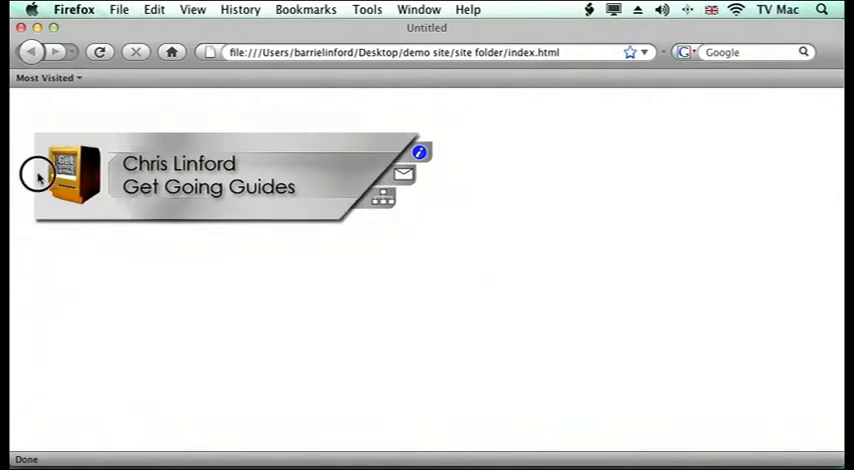
mouse_move(304, 220)
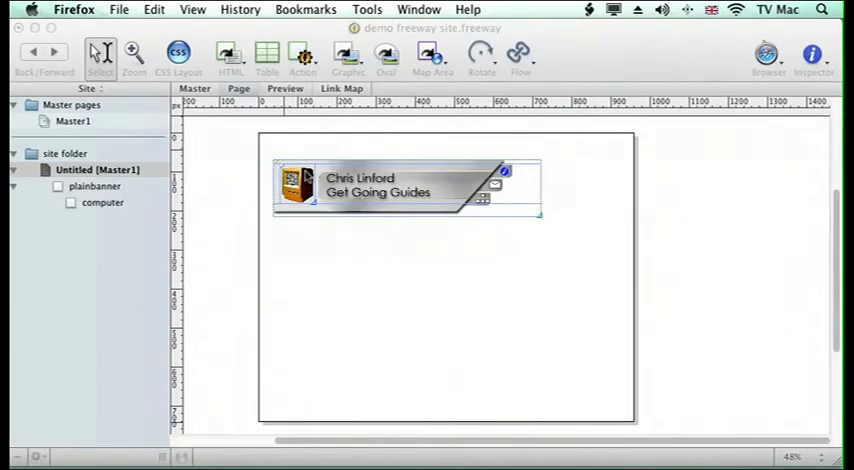
mouse_move(314, 228)
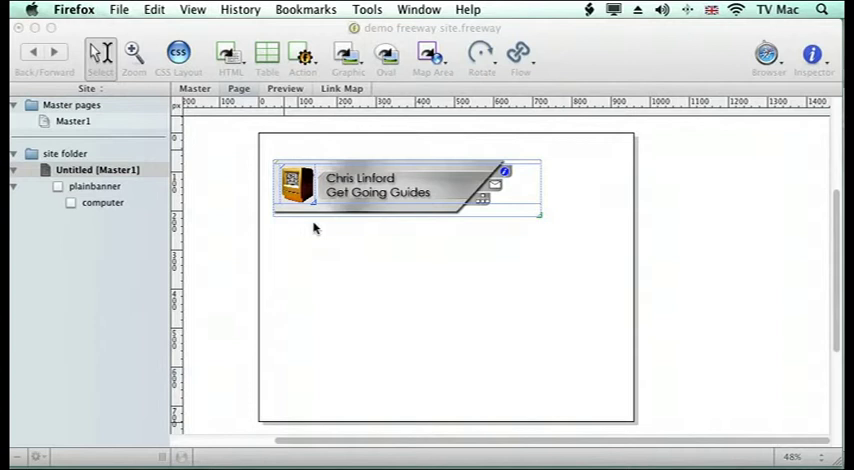